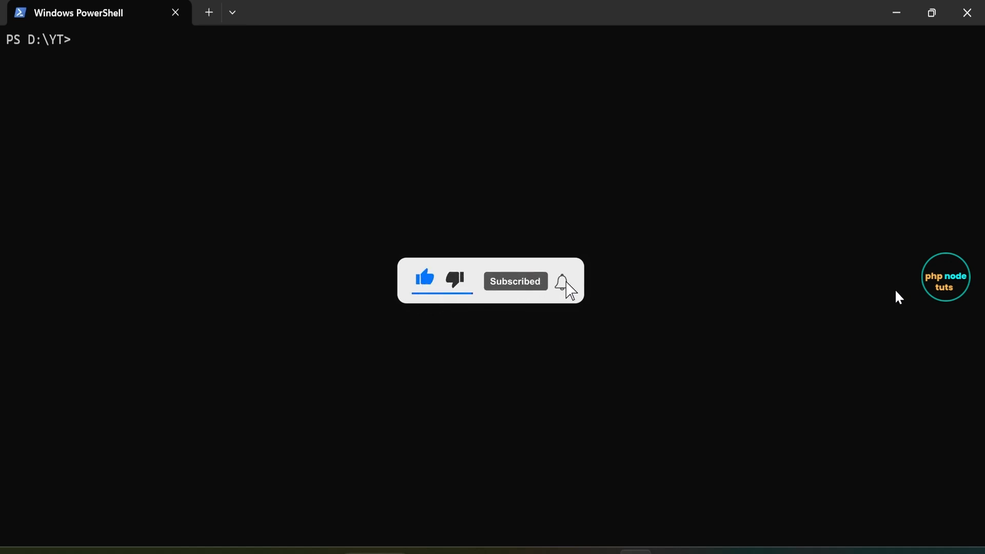
pyautogui.click(561, 281)
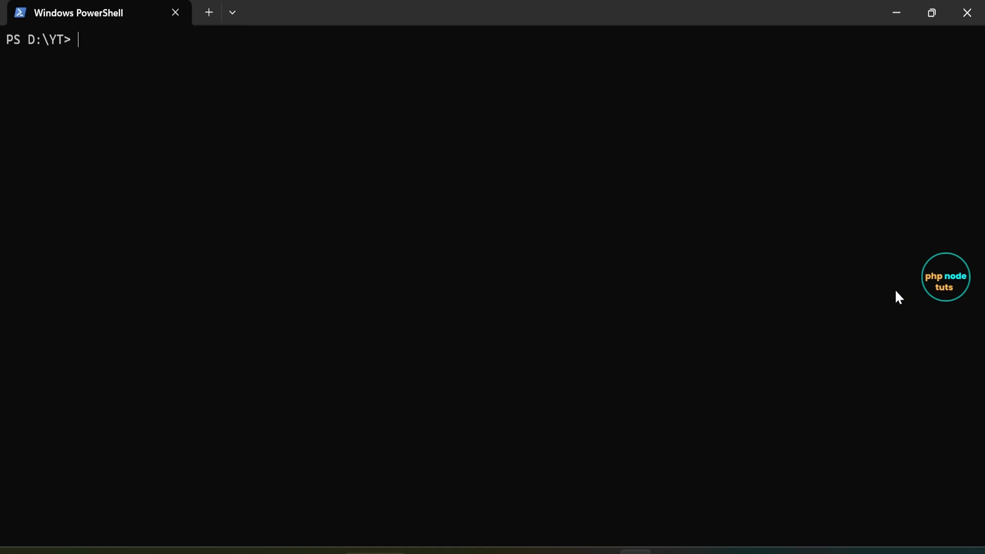
pyautogui.write('npm install -g @angular/cli')
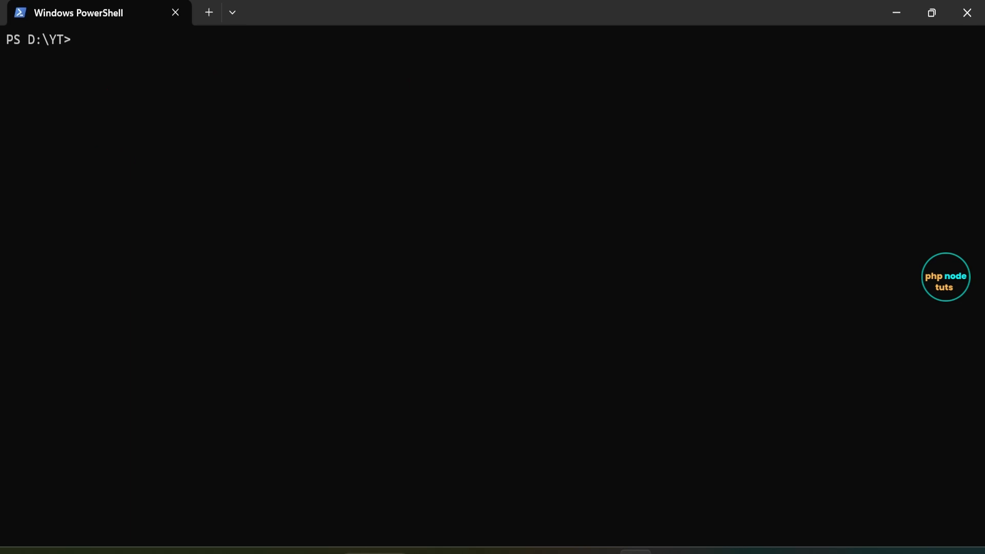
# Create the ng21_tailwind project via ng new with Tailwind CSS and N to SSR
pyautogui.write('ng new')
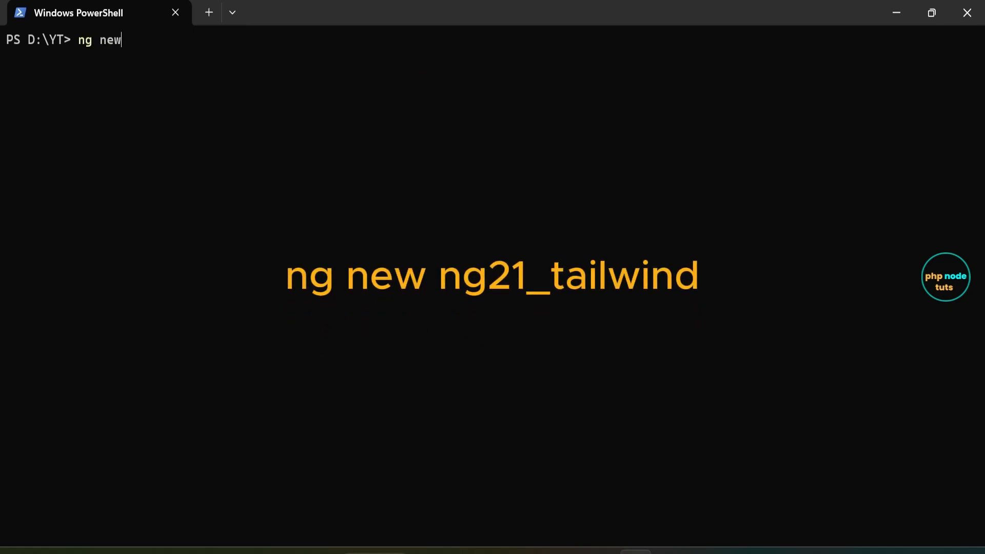
pyautogui.write('ng21')
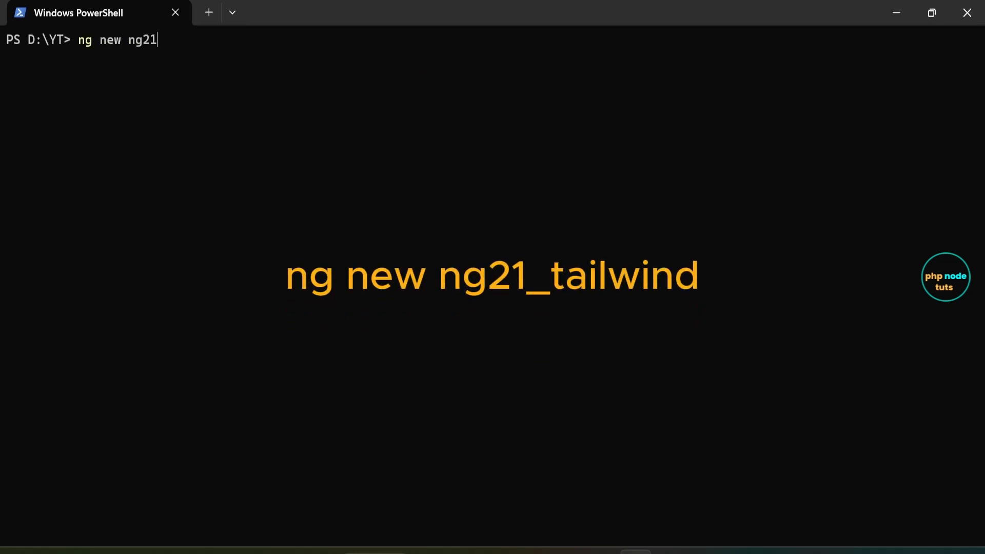
pyautogui.write('_tailw')
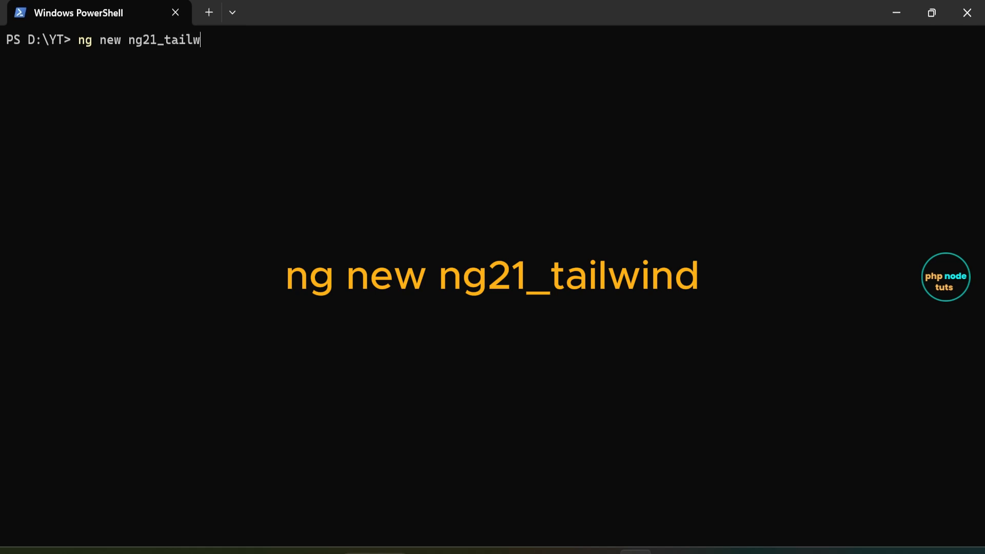
pyautogui.write('ind')
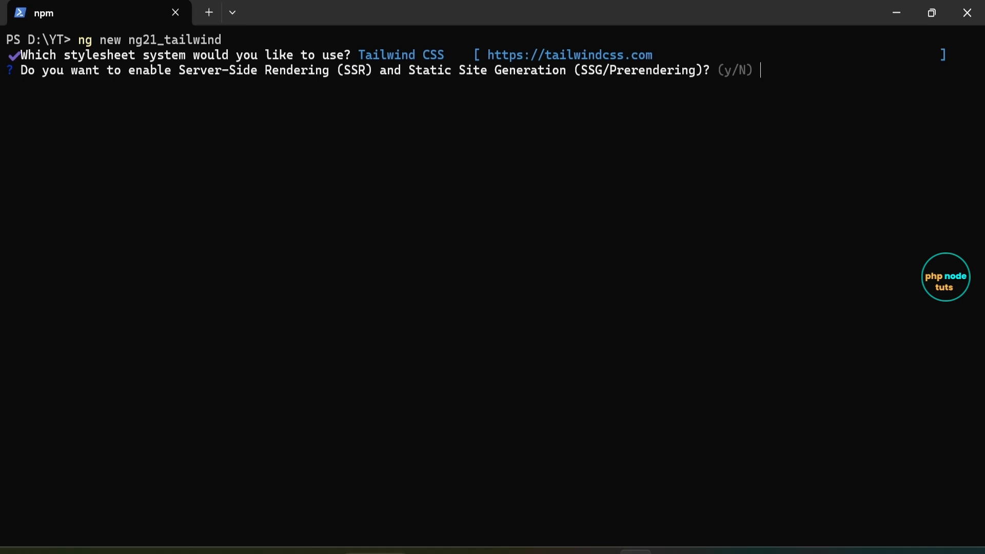
pyautogui.write('No')
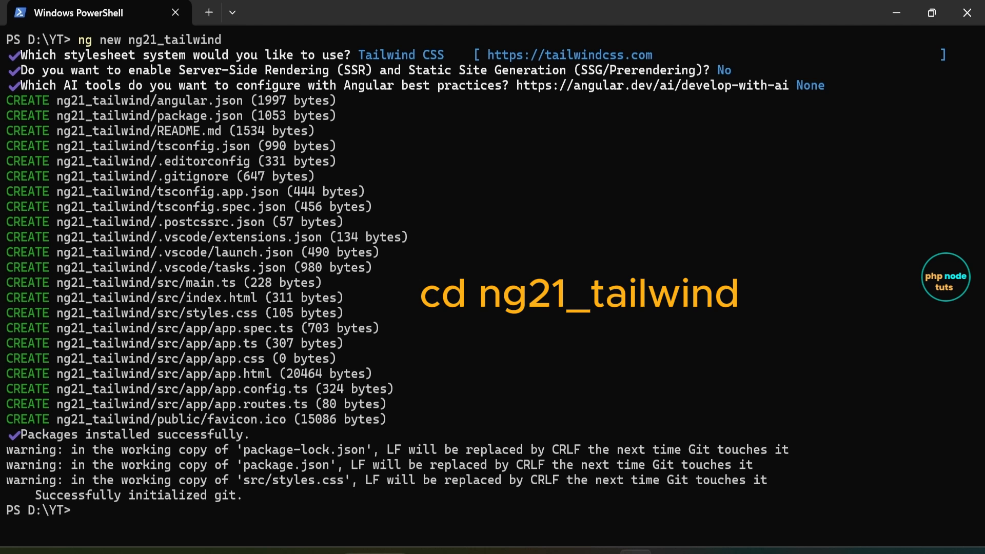
# Move into the ng21_tailwind folder and launch it in VS Code with code
pyautogui.write('cd ng21_tailwind')
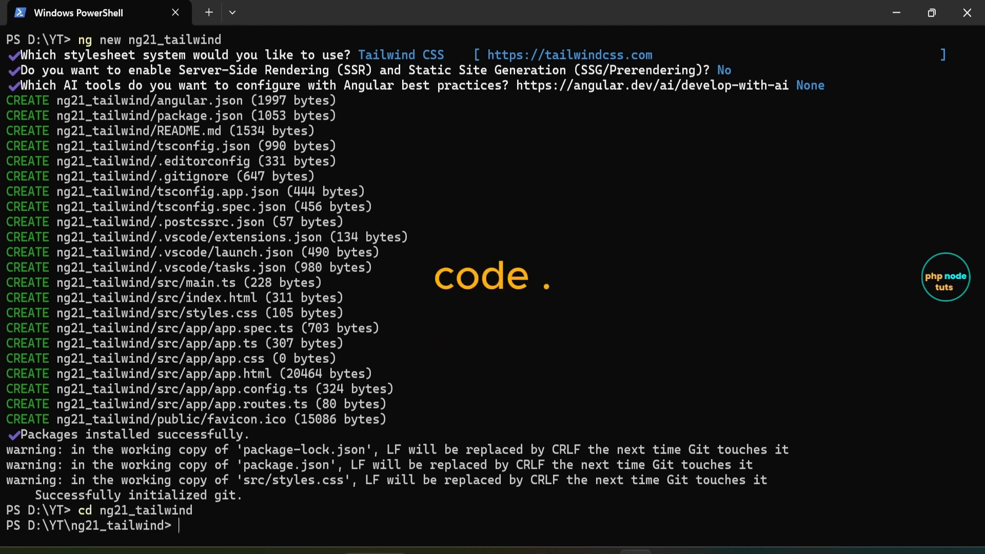
pyautogui.write('code .')
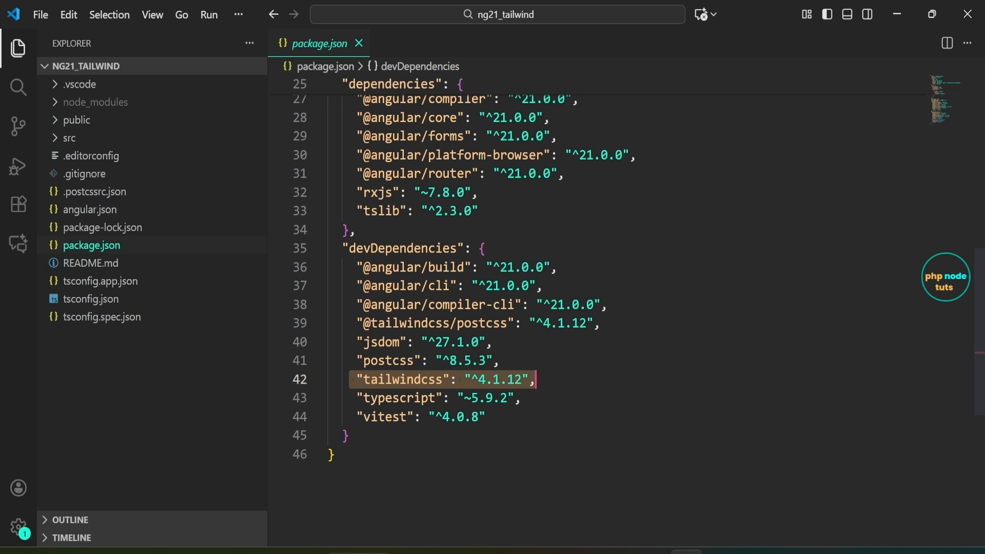
pyautogui.click(67, 138)
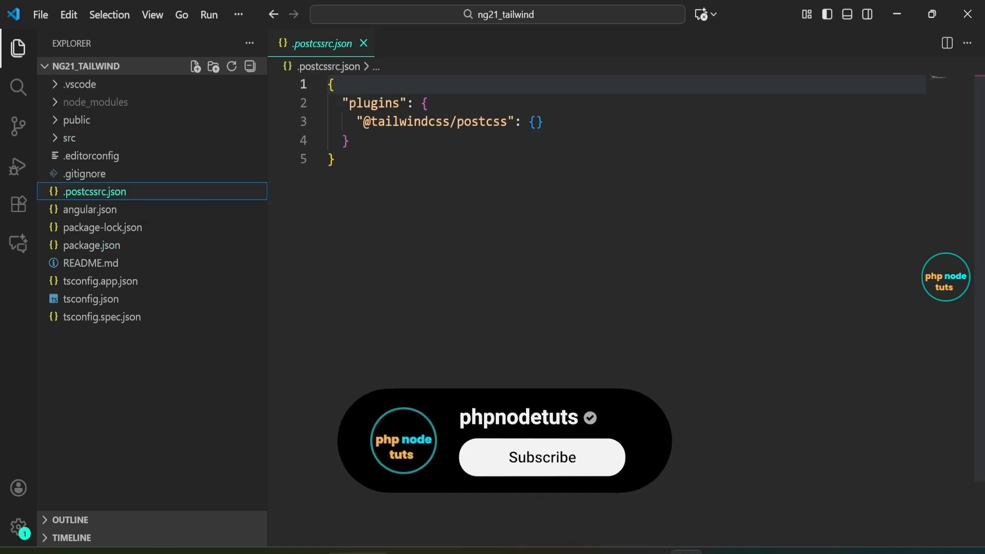
pyautogui.click(540, 457)
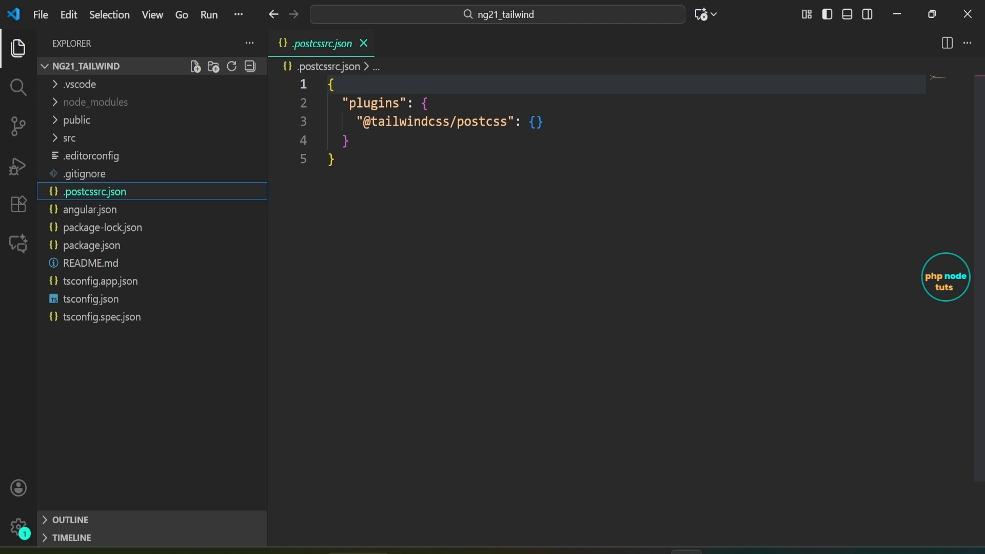
pyautogui.moveTo(68, 137)
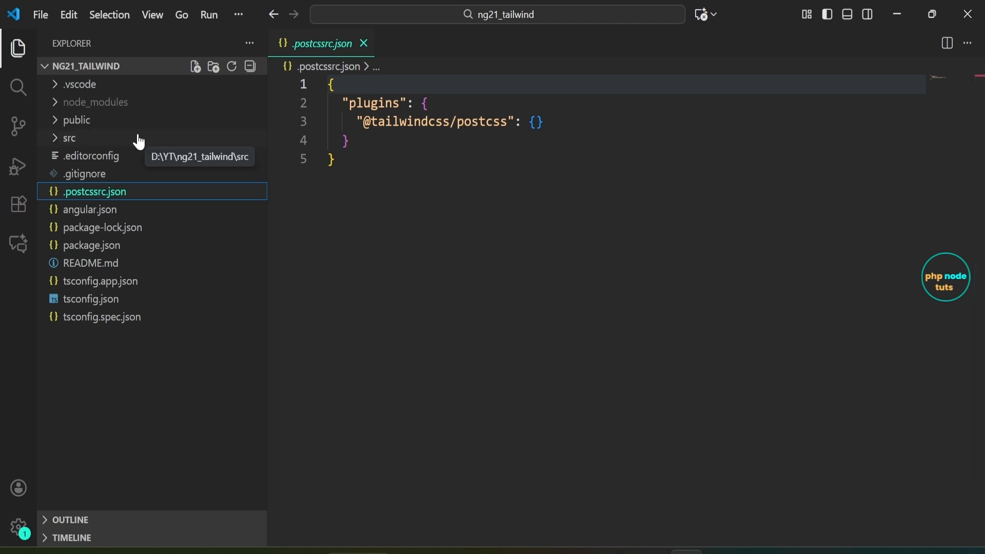
# Expand src and src/app in the Explorer and bring up the app.html template
pyautogui.click(67, 137)
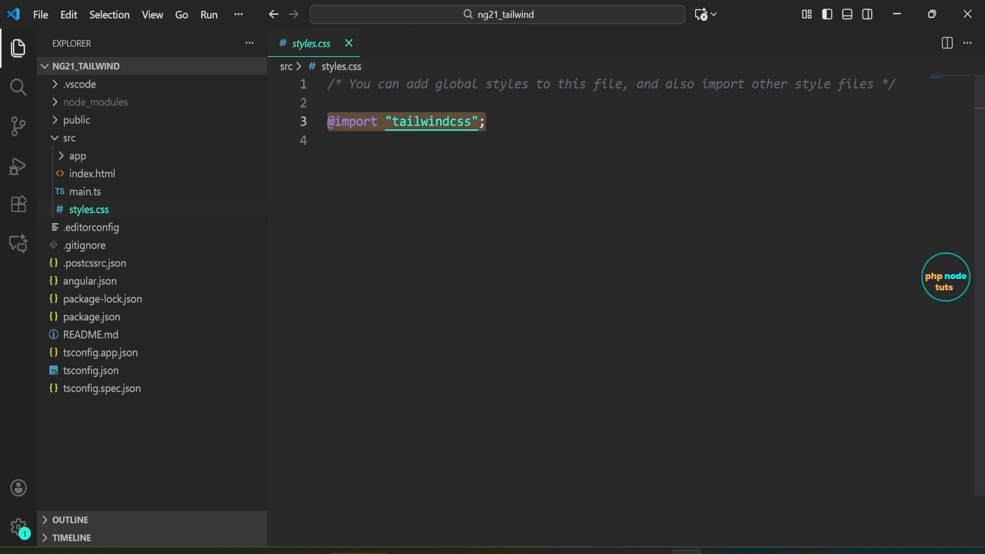
pyautogui.click(78, 156)
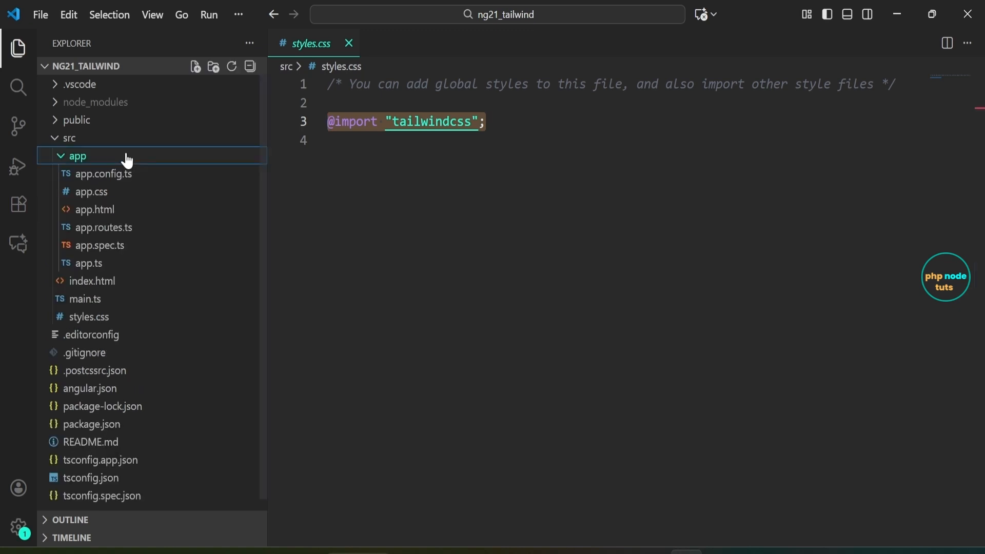
pyautogui.click(93, 209)
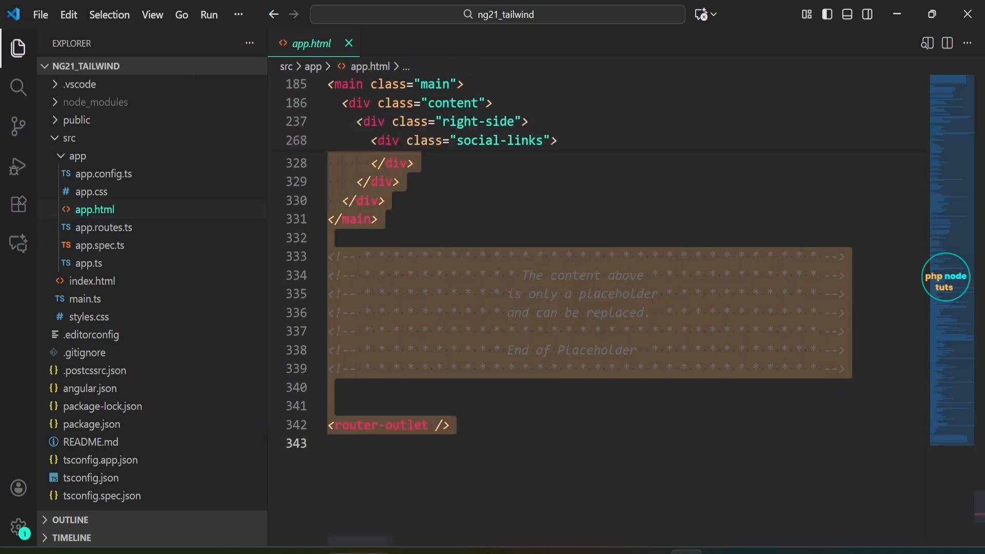
# Write <h1 class="text-green-500 text-2xl">Hello Angular</h1> as the template content
pyautogui.write('<h1></h1>')
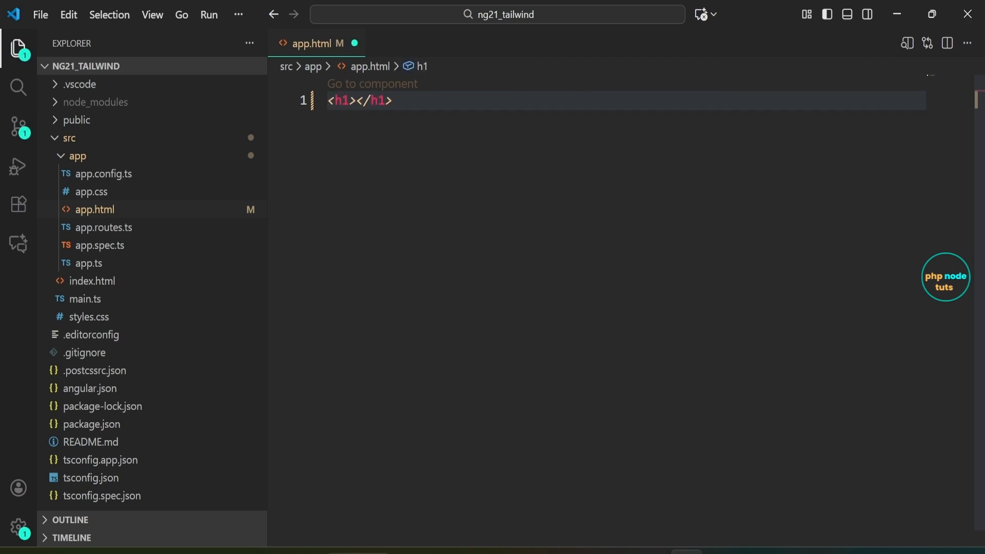
pyautogui.write('Hello Angular')
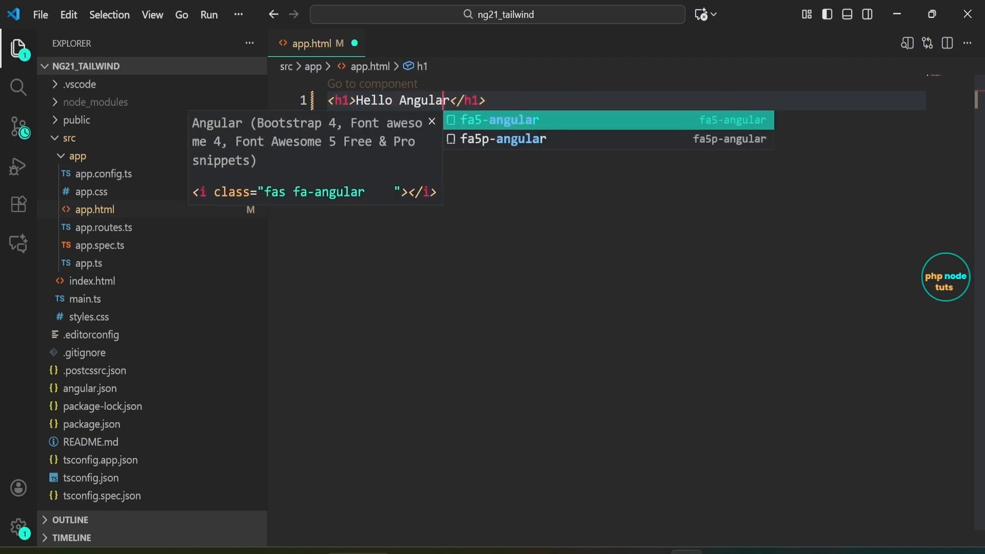
pyautogui.write('c')
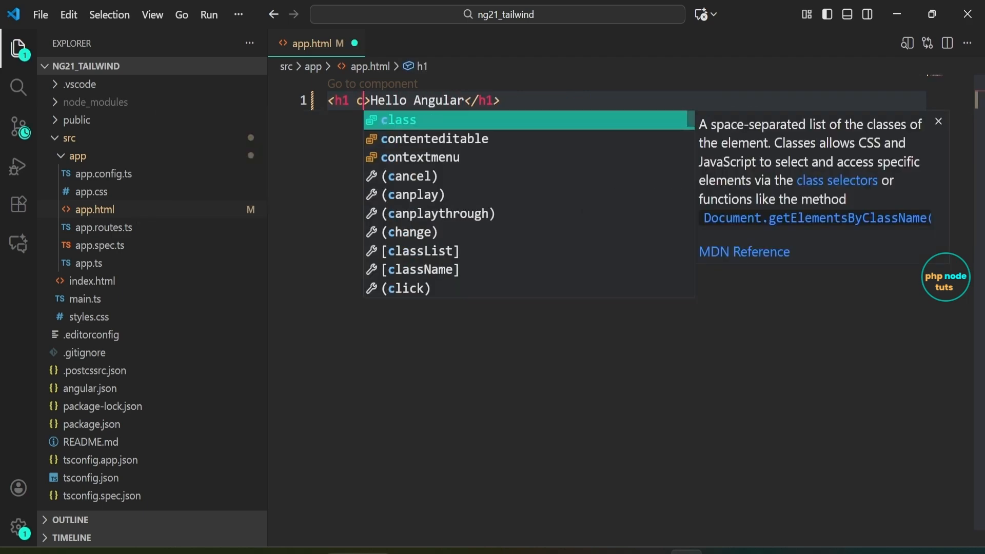
pyautogui.write('lass="text-green-500')
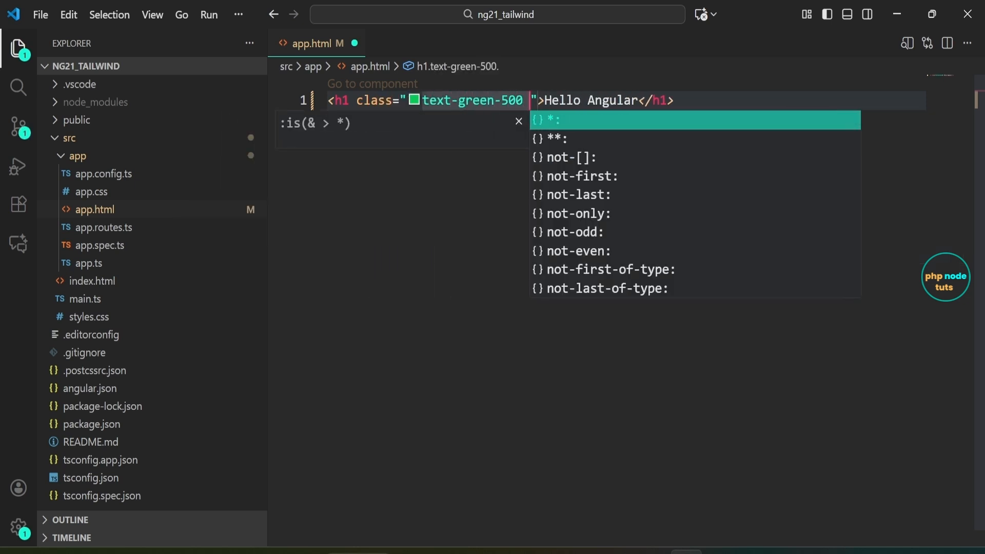
pyautogui.write('text-2xl')
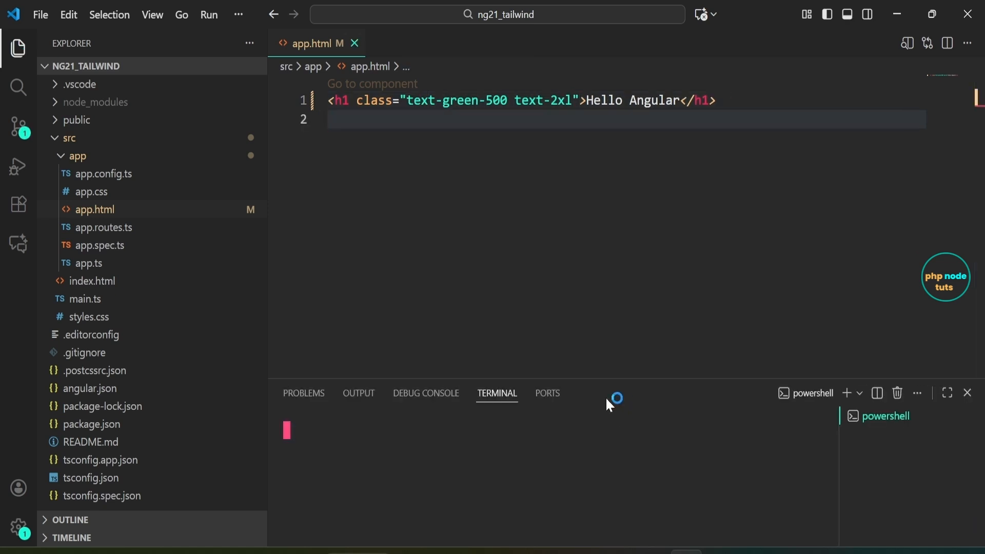
# Start the Angular dev server with ng s in the integrated terminal
pyautogui.write('ng s')
pyautogui.write('localhost:4')
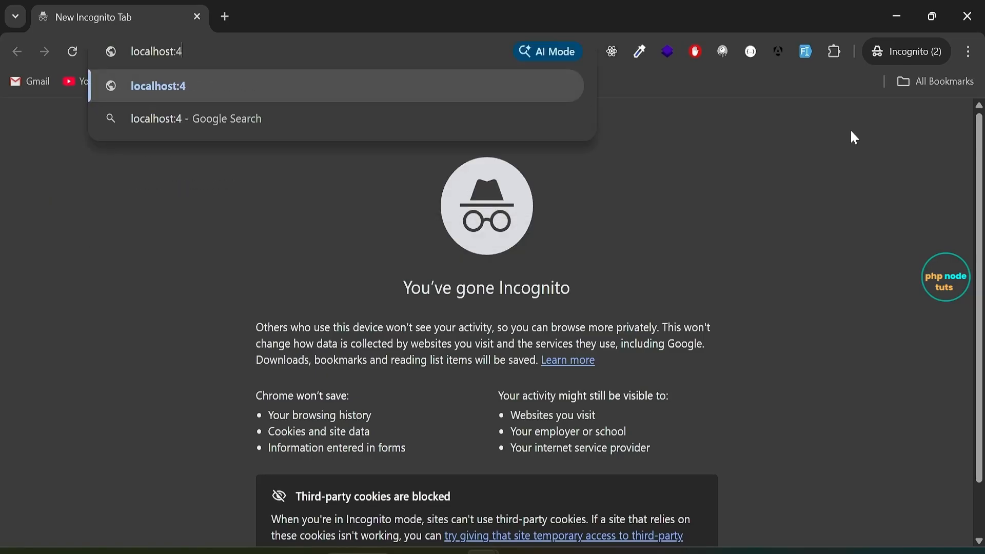
# Load localhost:4200 and select the rendered green Hello Angular heading
pyautogui.write('200')
pyautogui.press('Enter')
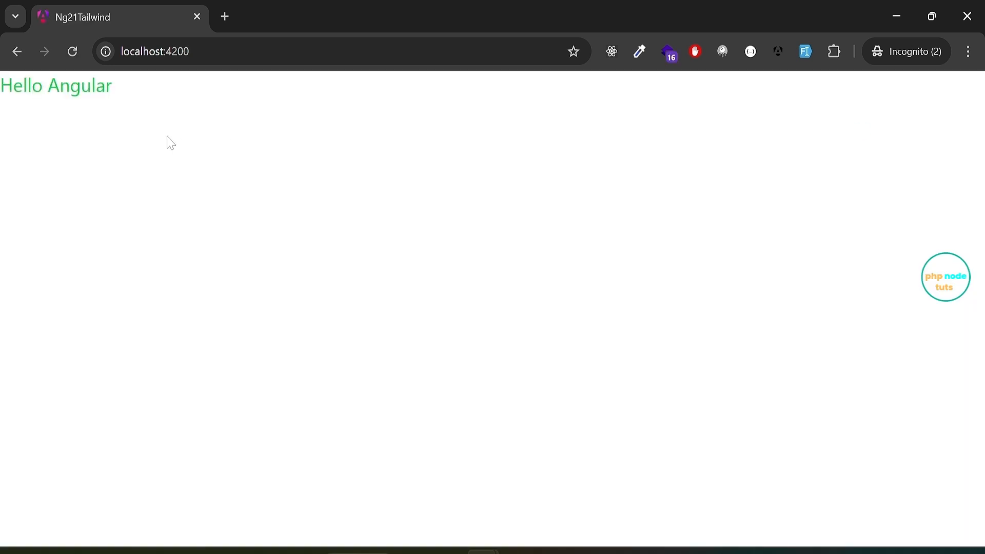
pyautogui.tripleClick(56, 86)
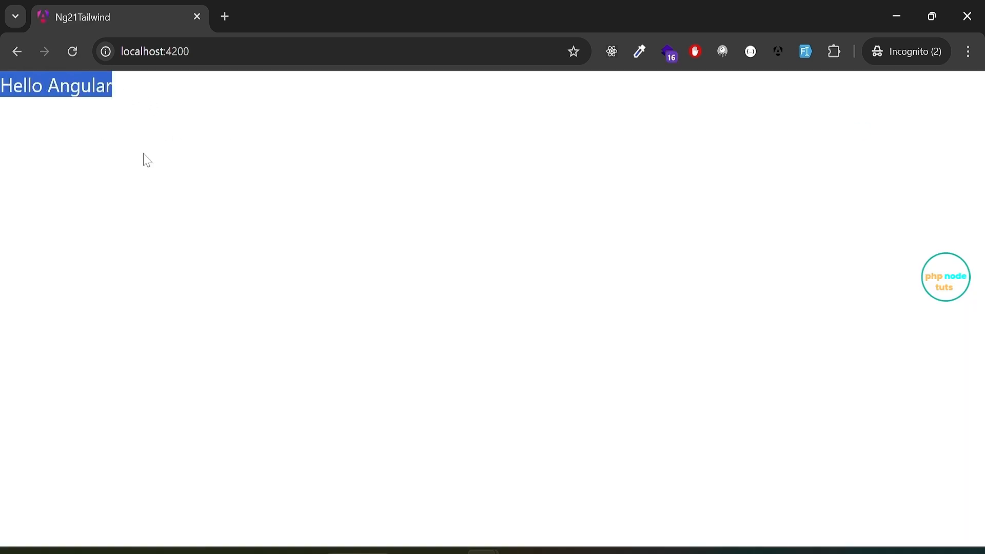